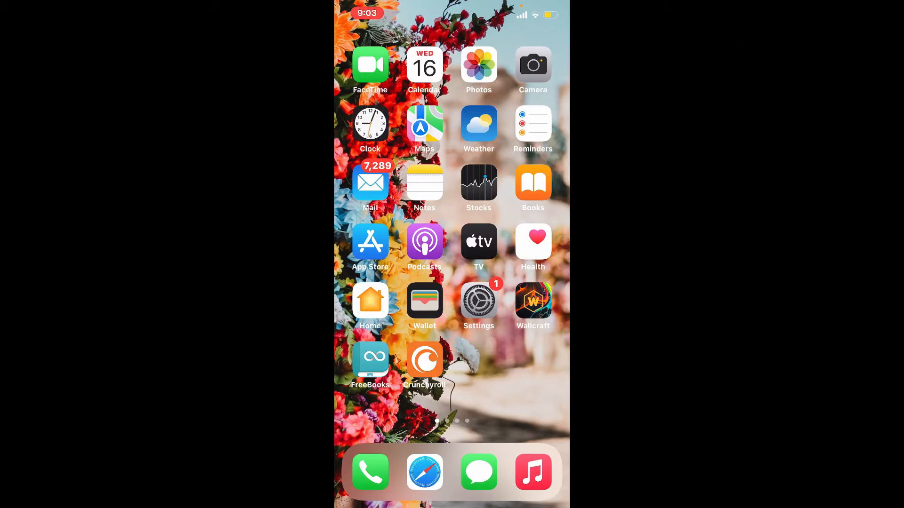
Step: Launch Snapchat from the second home screen page and land on your profile
scroll(left, 3)
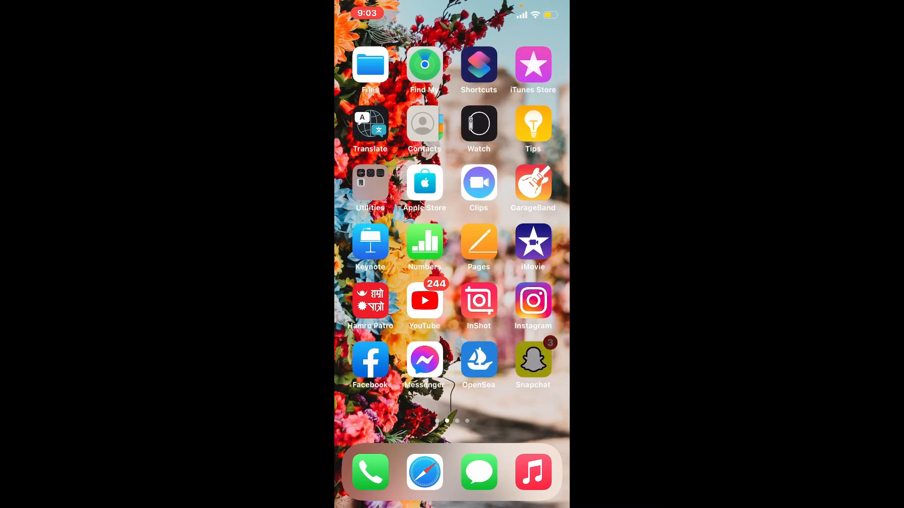
click(533, 361)
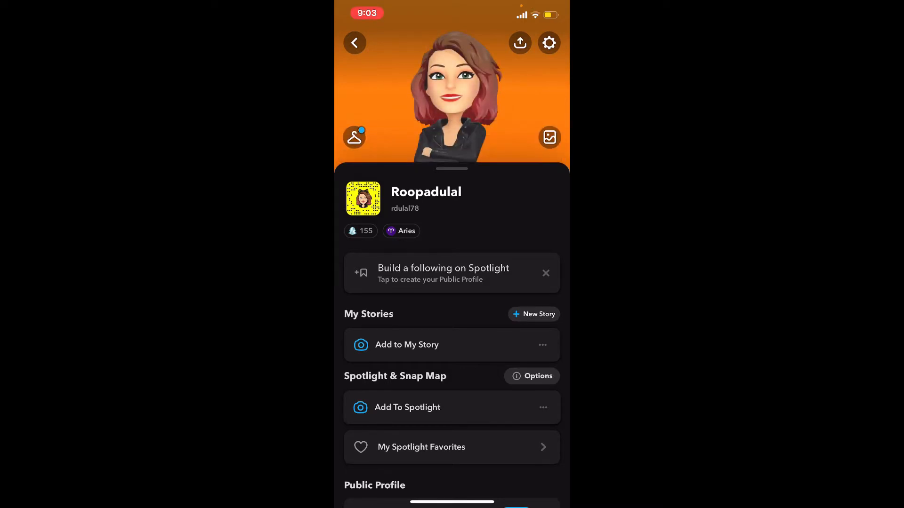
Step: Reach the Memories page through the account Settings gear
click(547, 42)
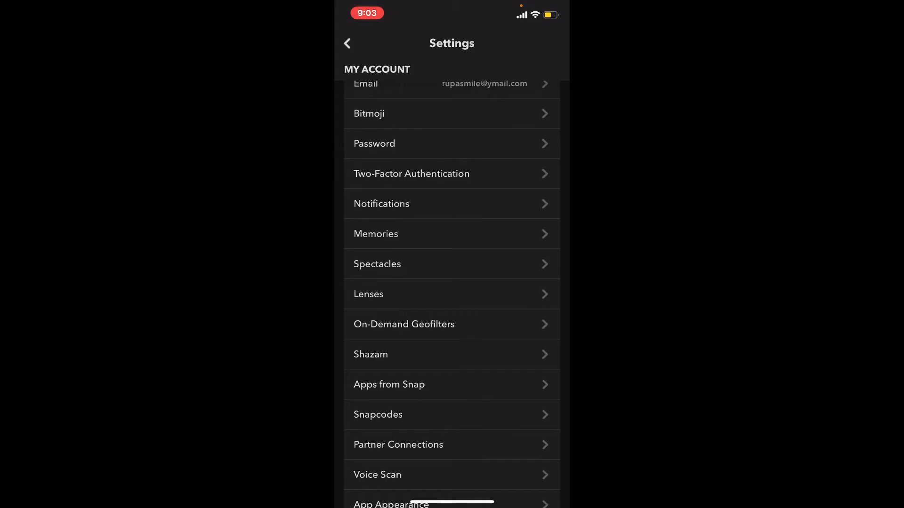
click(375, 235)
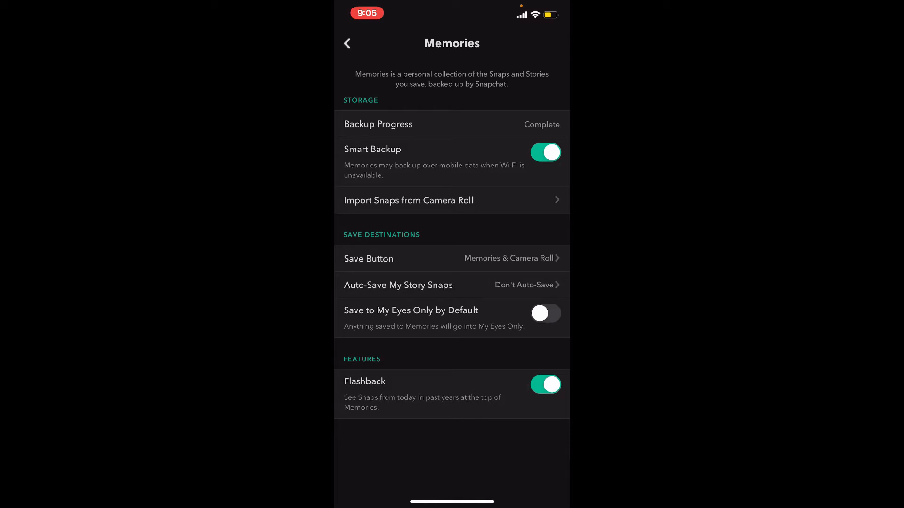
Step: Toggle Smart Backup off and back on, then begin Import Snaps from Camera Roll
click(545, 152)
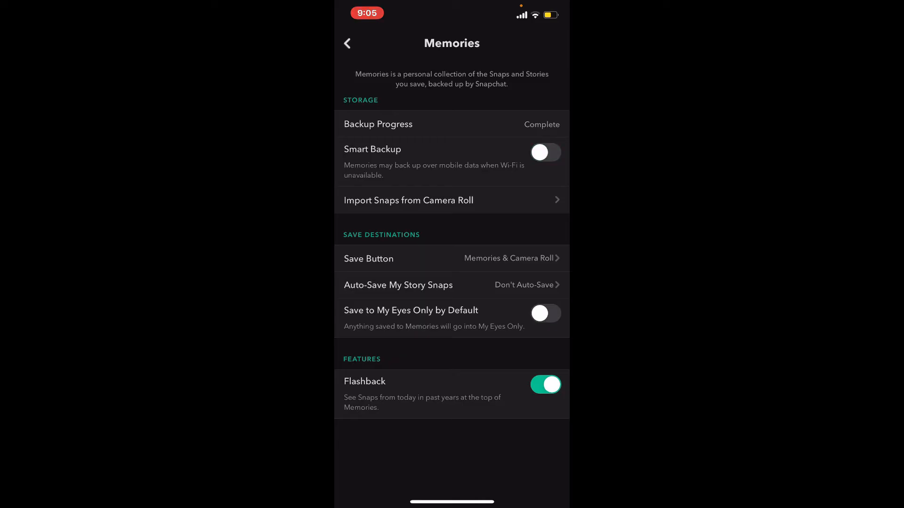
click(544, 152)
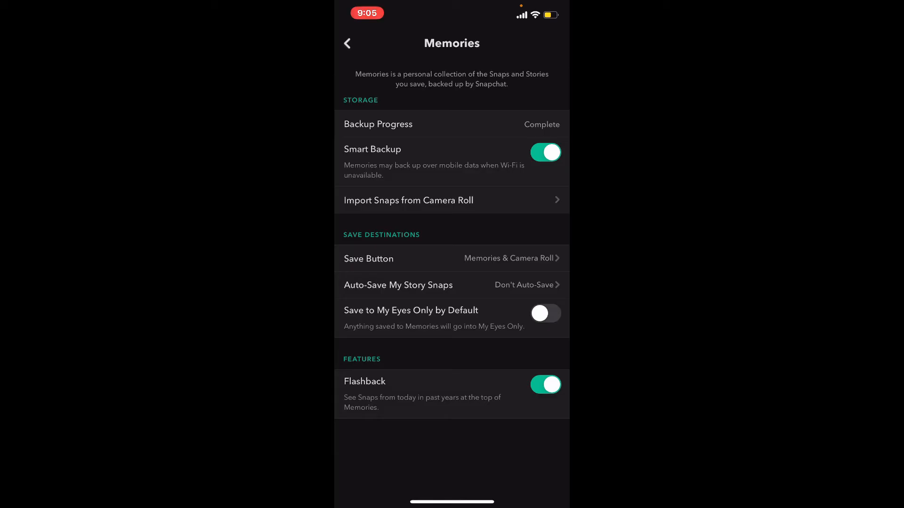
click(545, 152)
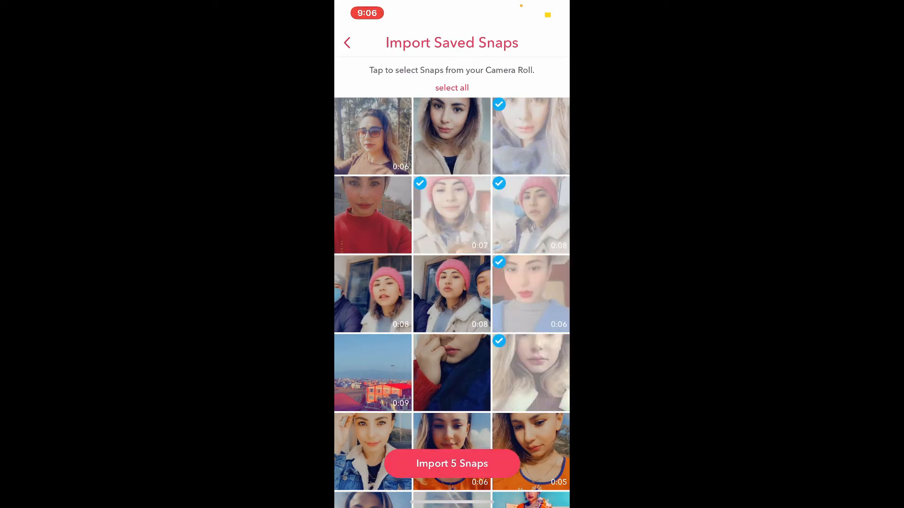
Step: Import the 5 selected snaps into Memories
click(347, 42)
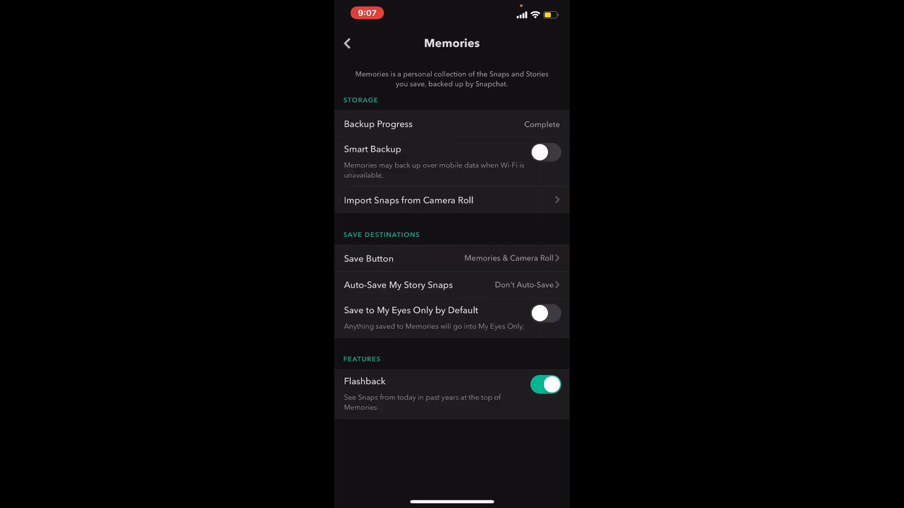
click(544, 312)
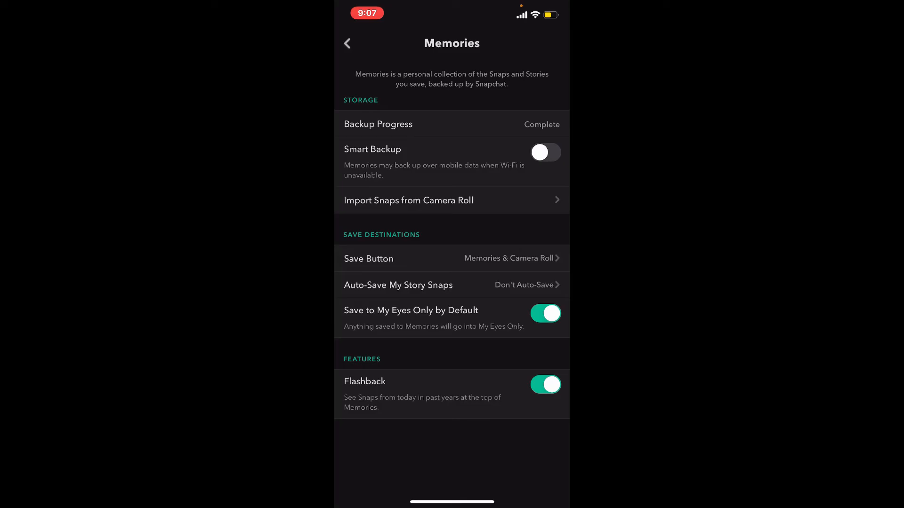
click(544, 313)
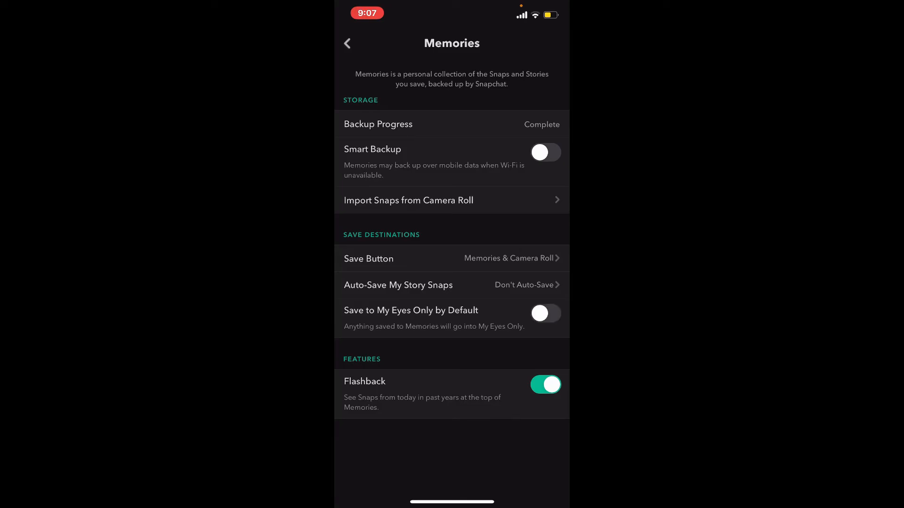